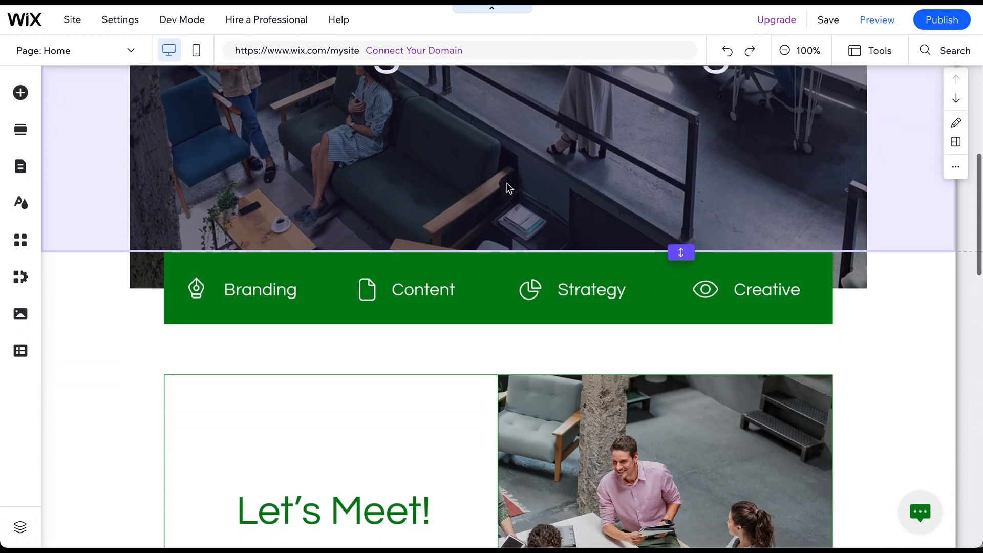
Scroll the Home page before switching to the About page
{"action": "scroll", "scroll_direction": "down", "scroll_amount": 3}
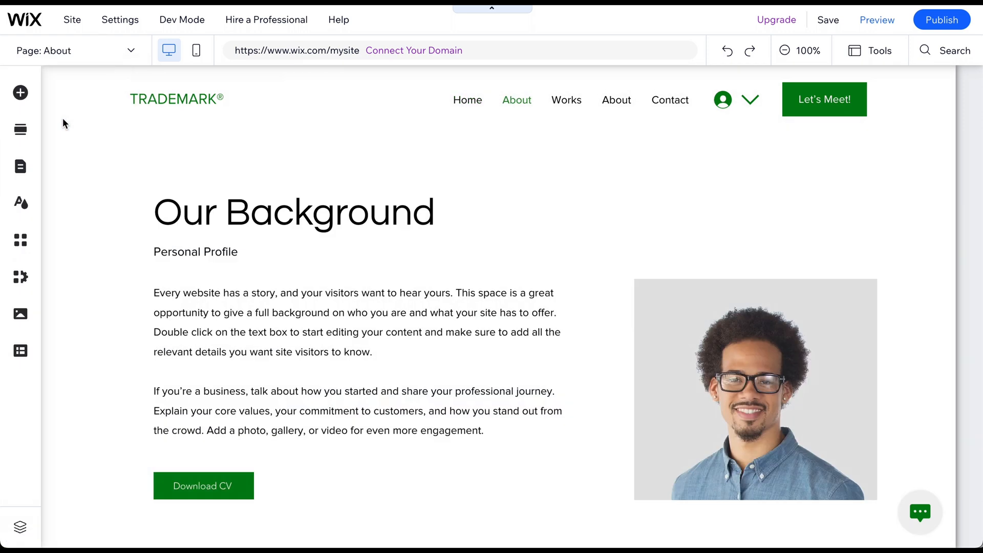
Enlarge the profile photo by its corner handle until it reaches the column's left edge
{"action": "left_click", "coordinate": [755, 389]}
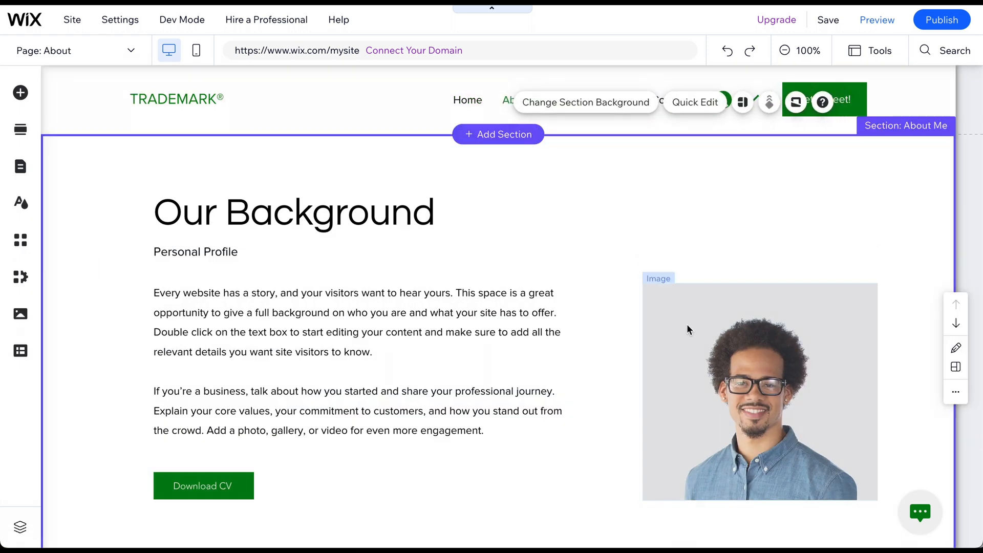
{"action": "left_click", "coordinate": [759, 389]}
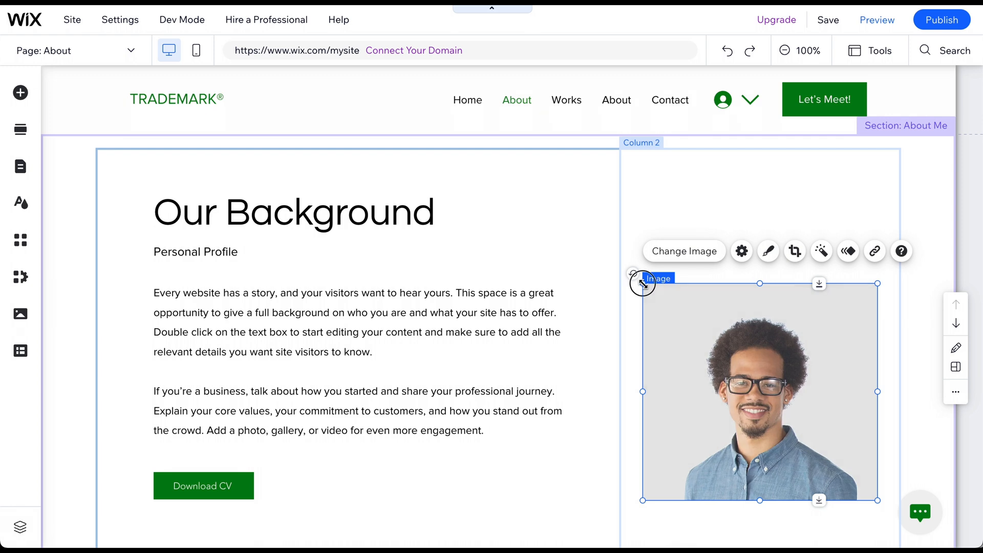
{"action": "left_click_drag", "start_coordinate": [641, 282], "coordinate": [600, 250]}
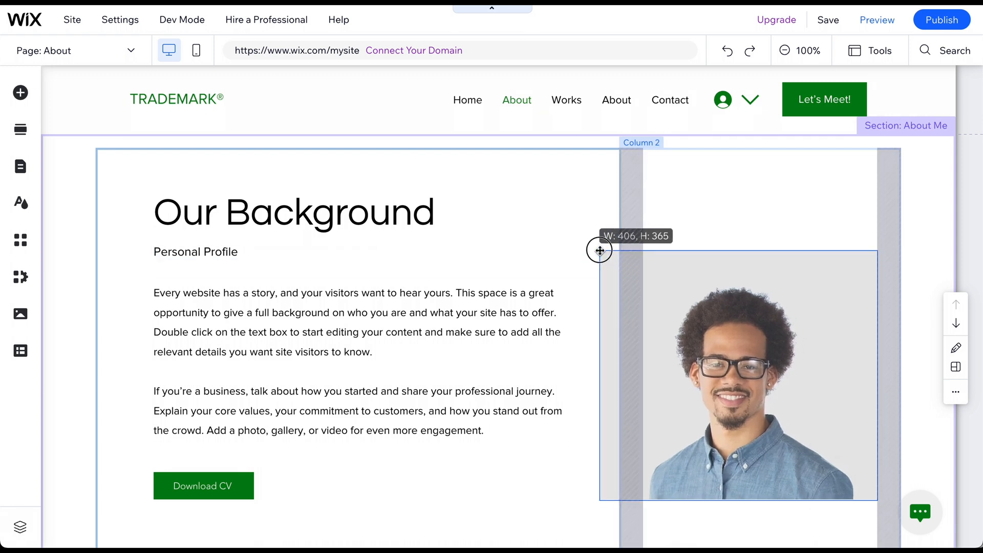
{"action": "left_click_drag", "start_coordinate": [599, 250], "coordinate": [645, 275]}
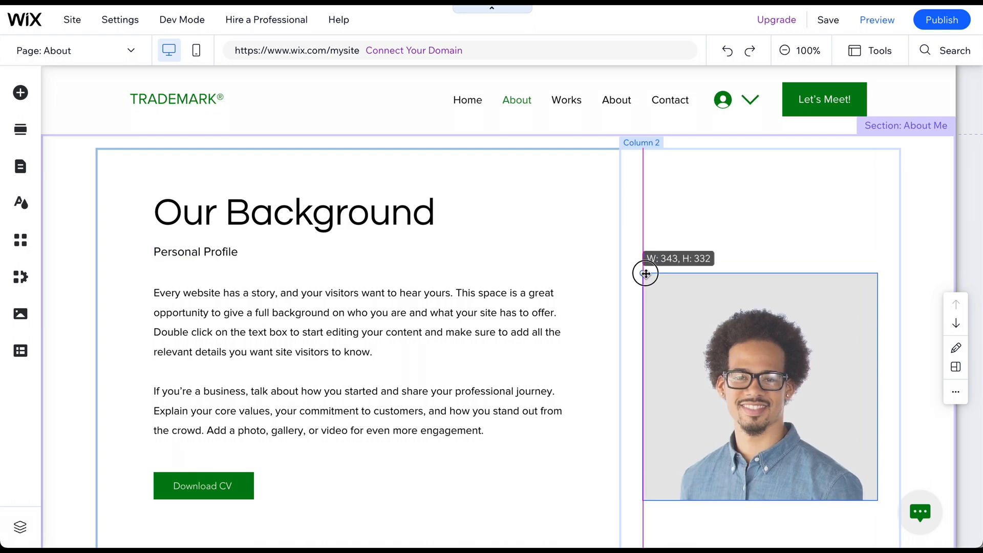
{"action": "left_click", "coordinate": [759, 386]}
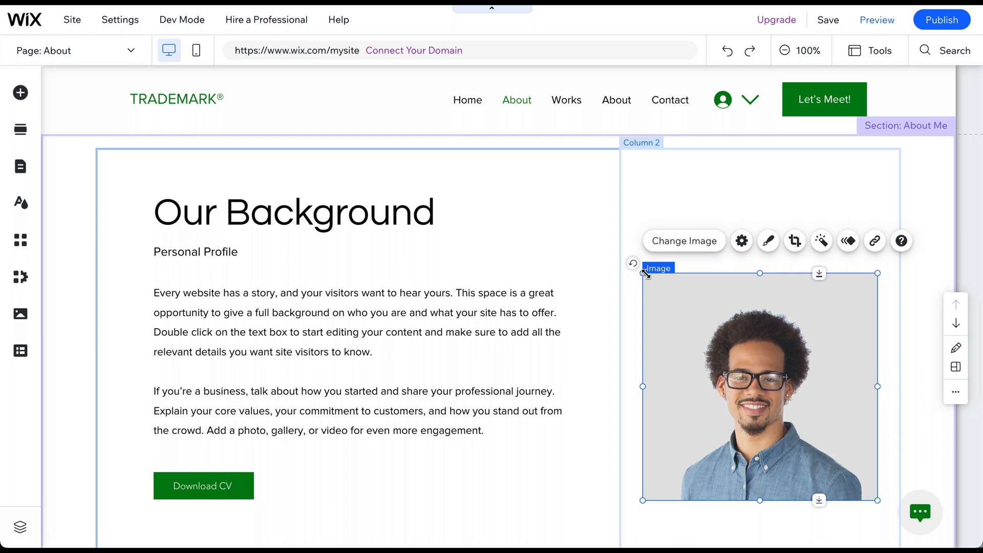
{"action": "left_click_drag", "start_coordinate": [642, 273], "coordinate": [646, 279]}
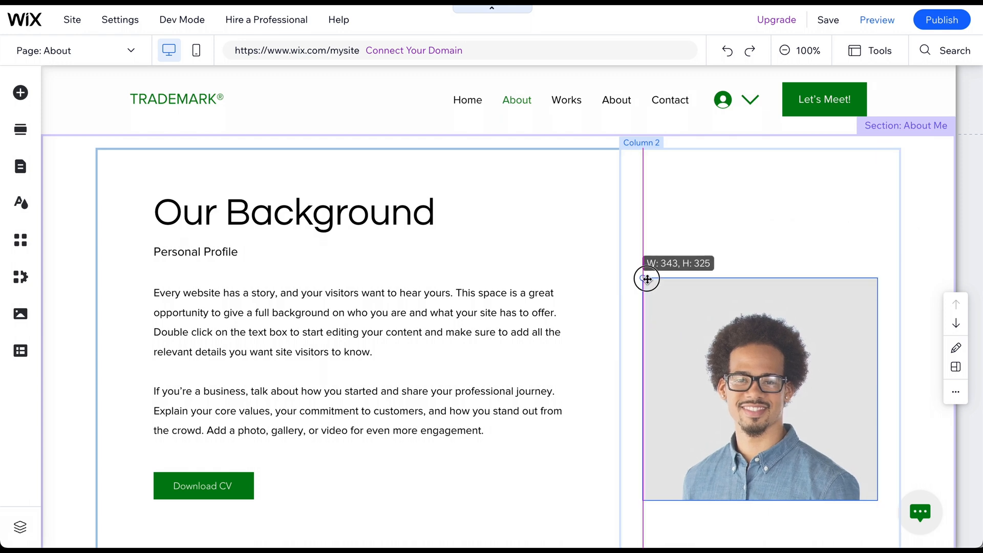
{"action": "left_click_drag", "start_coordinate": [647, 279], "coordinate": [646, 281]}
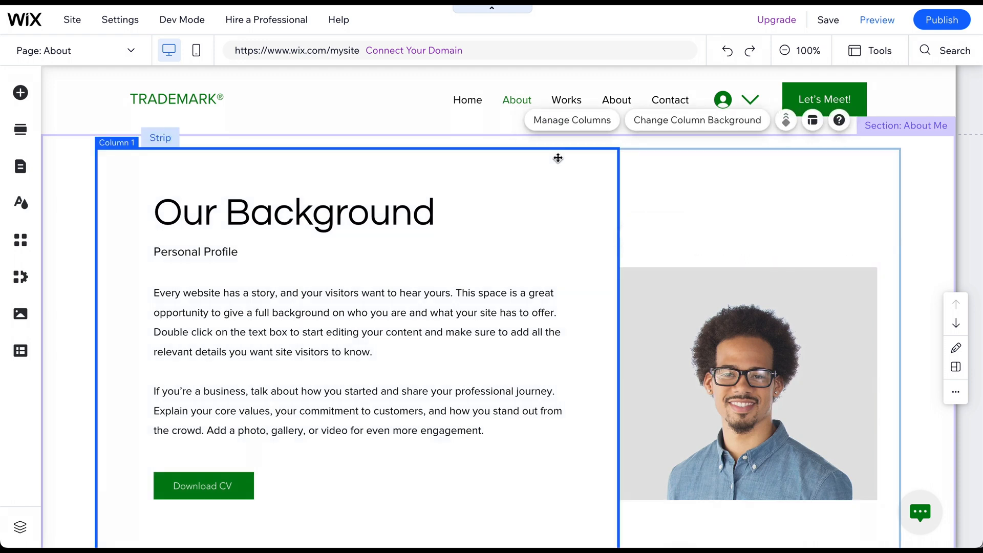
Launch Photo Studio's Adjust tools on the profile photo from its Image Settings
{"action": "left_click", "coordinate": [746, 383]}
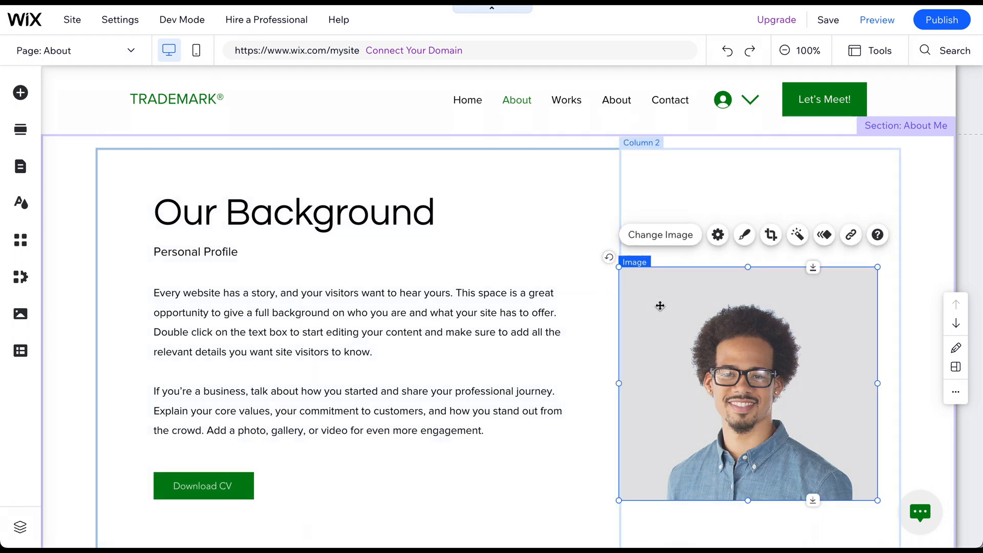
{"action": "left_click", "coordinate": [717, 234]}
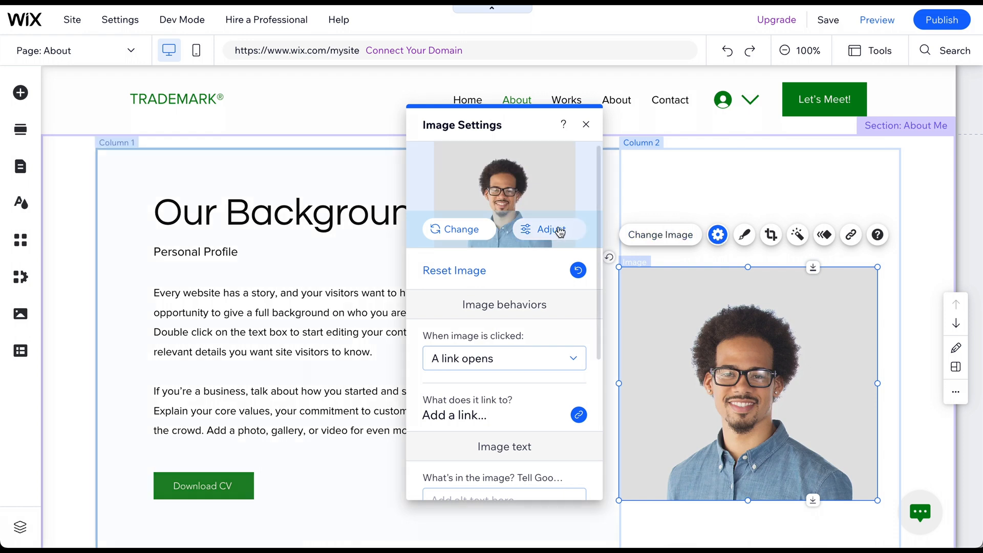
{"action": "left_click", "coordinate": [548, 228]}
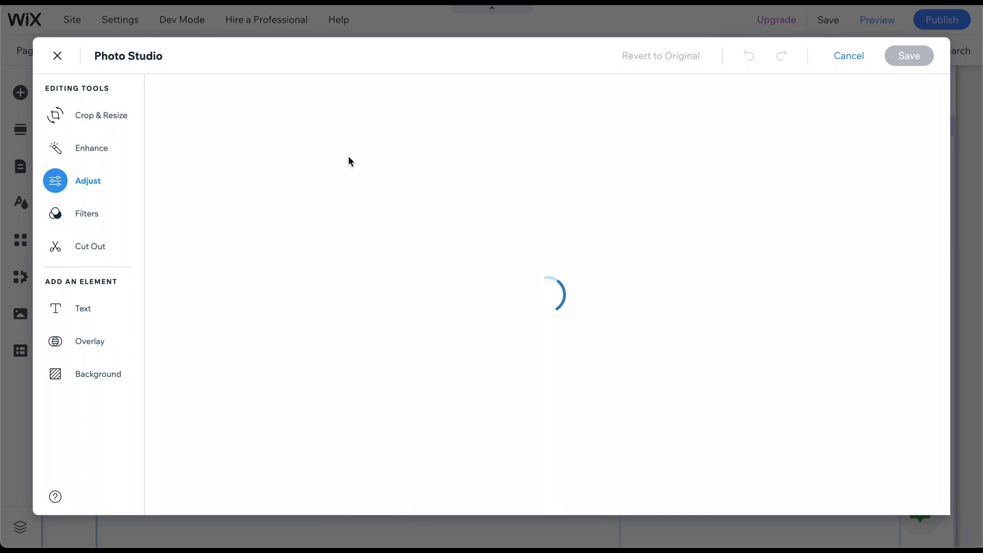
Crop the photo to a 1:1 square, turn it upright, and show the Resize Image options
{"action": "left_click", "coordinate": [101, 115]}
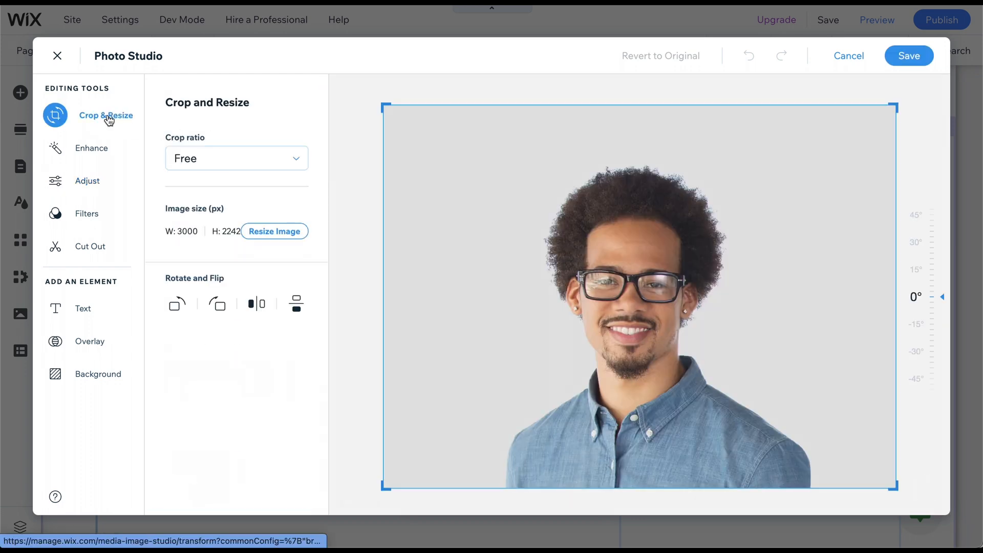
{"action": "left_click", "coordinate": [237, 157]}
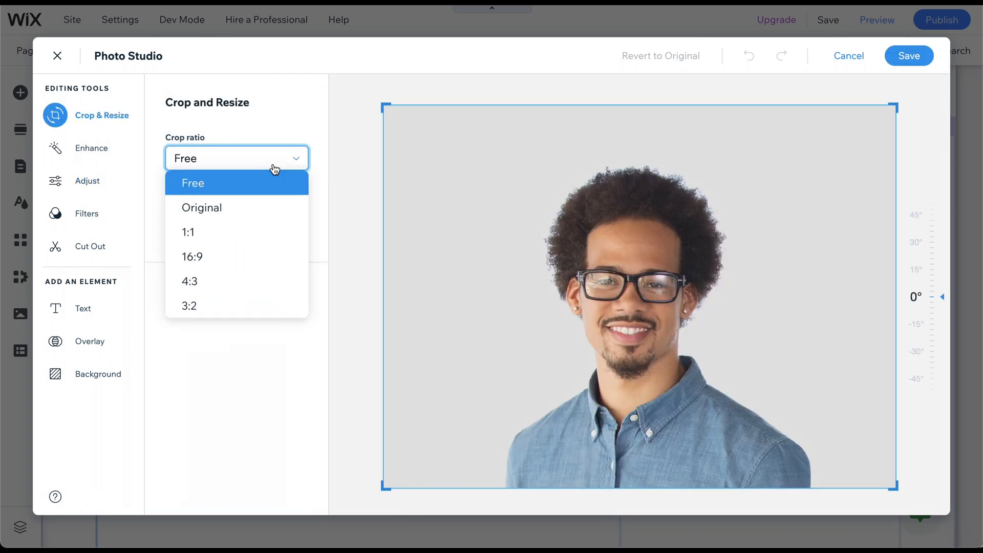
{"action": "left_click", "coordinate": [189, 232]}
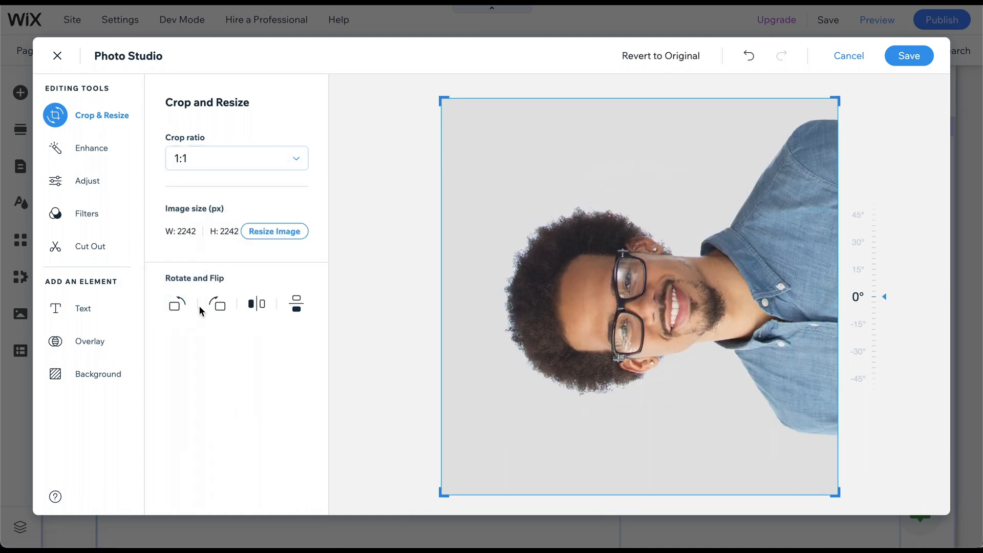
{"action": "left_click", "coordinate": [255, 304]}
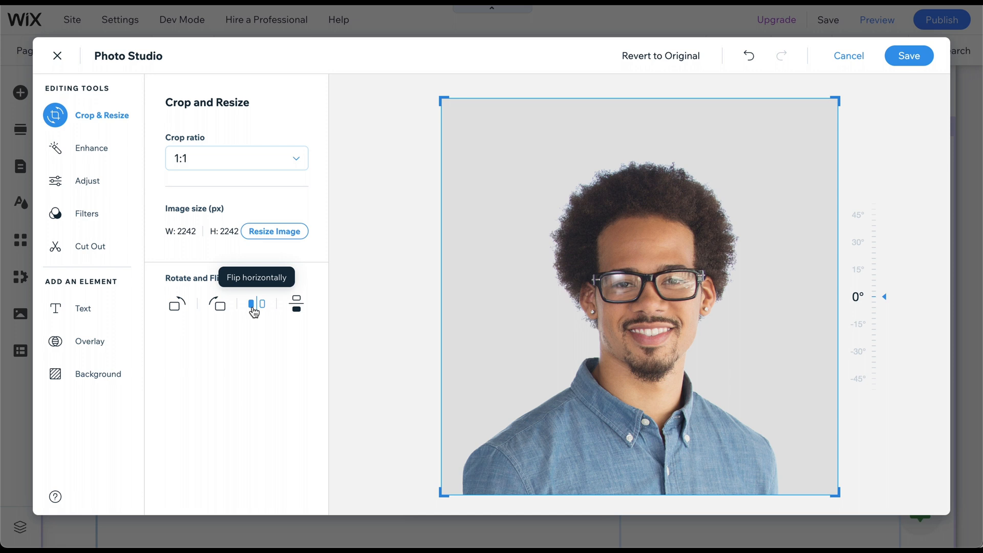
{"action": "left_click", "coordinate": [274, 231]}
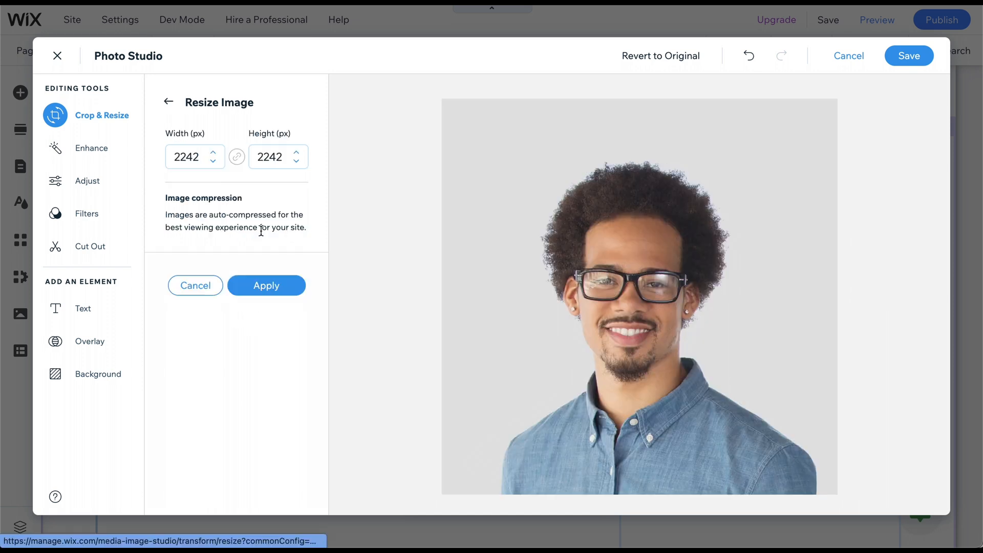
Set the width to 2000 px and save the 2000 × 2000 photo back to the page
{"action": "left_click", "coordinate": [189, 157]}
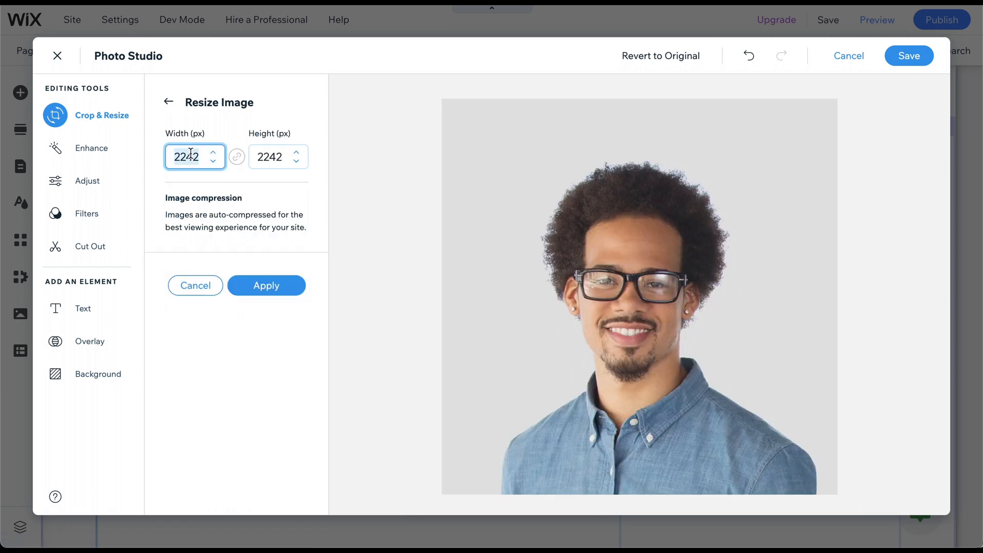
{"action": "type", "text": "2000"}
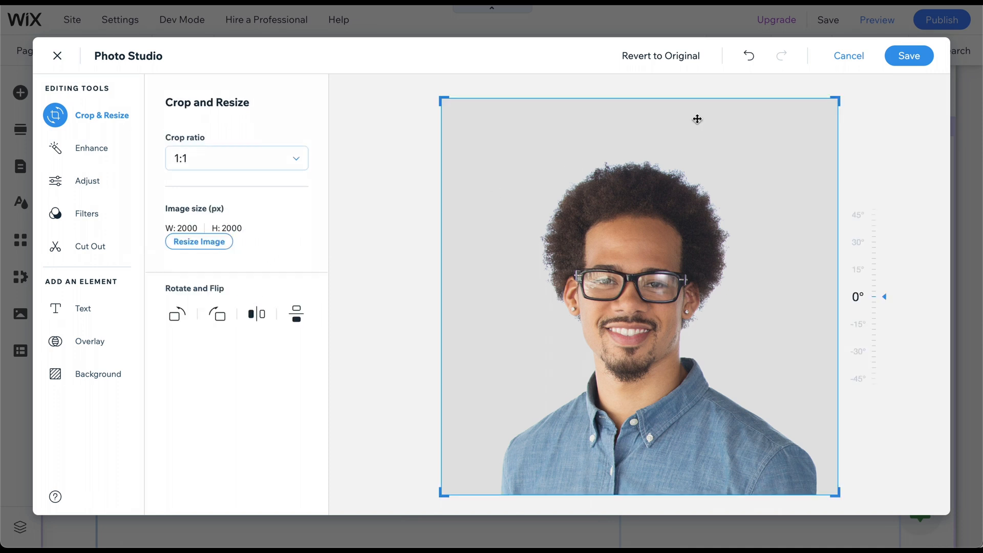
{"action": "left_click", "coordinate": [908, 56]}
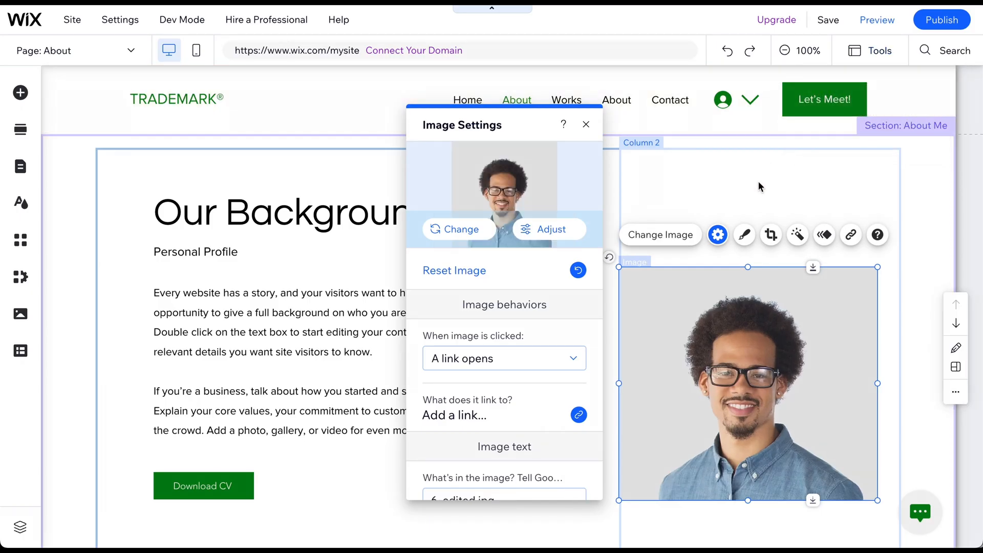
Close Image Settings, reselect the photo and scroll down the About page
{"action": "left_click", "coordinate": [586, 124]}
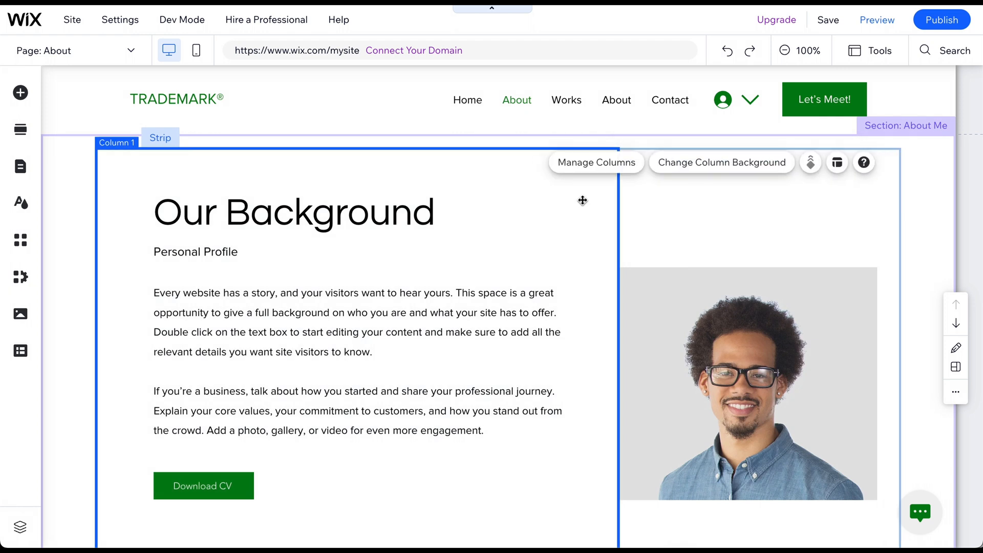
{"action": "left_click", "coordinate": [746, 383]}
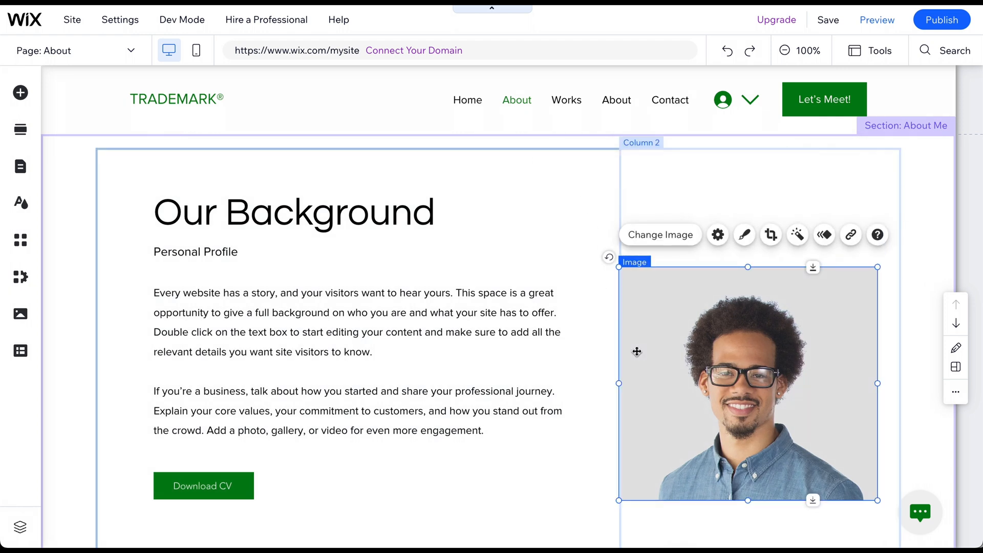
{"action": "scroll", "scroll_direction": "down", "scroll_amount": 3}
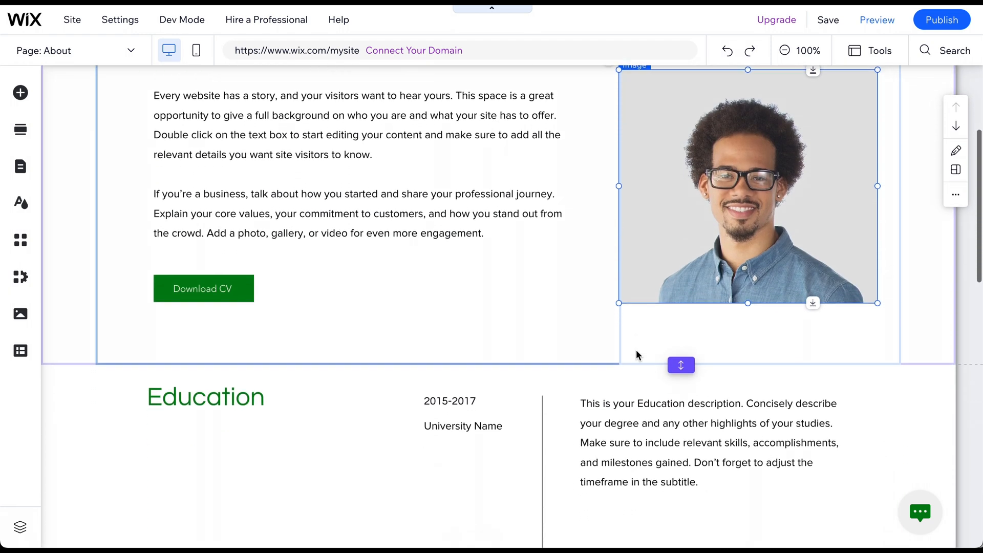
{"action": "scroll", "scroll_direction": "down", "scroll_amount": 3}
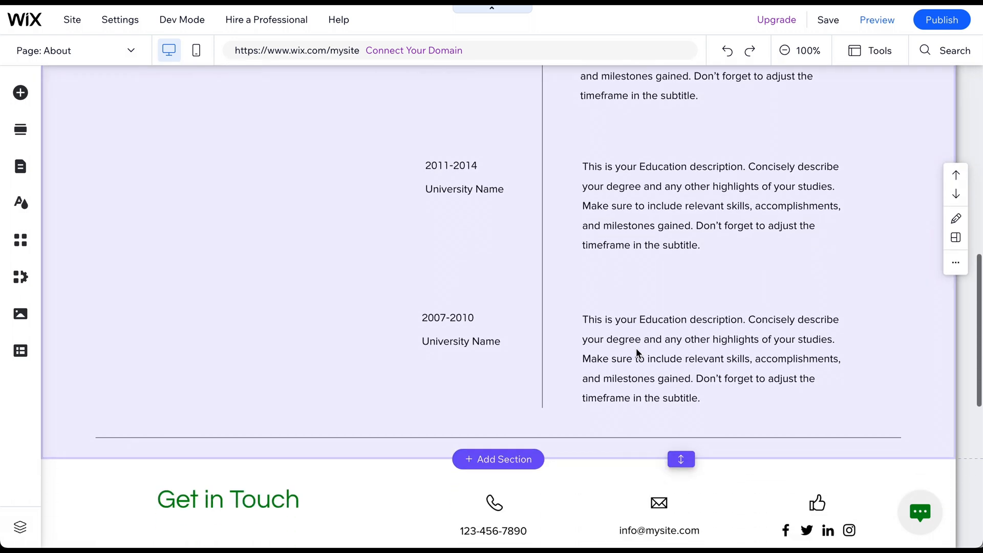
{"action": "scroll", "scroll_direction": "down", "scroll_amount": 3}
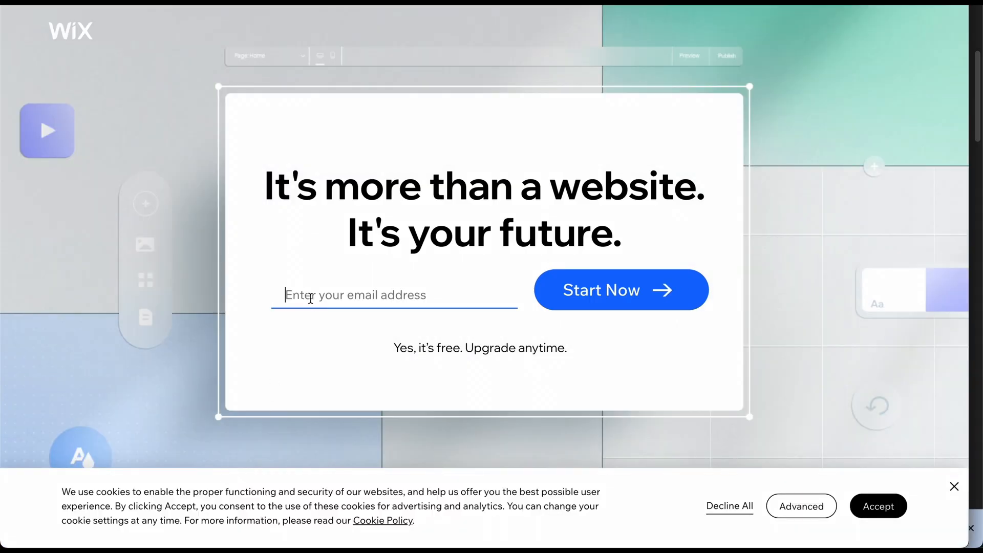
Enter 'youremail' into the Wix sign-up page's email field
{"action": "type", "text": "youremai"}
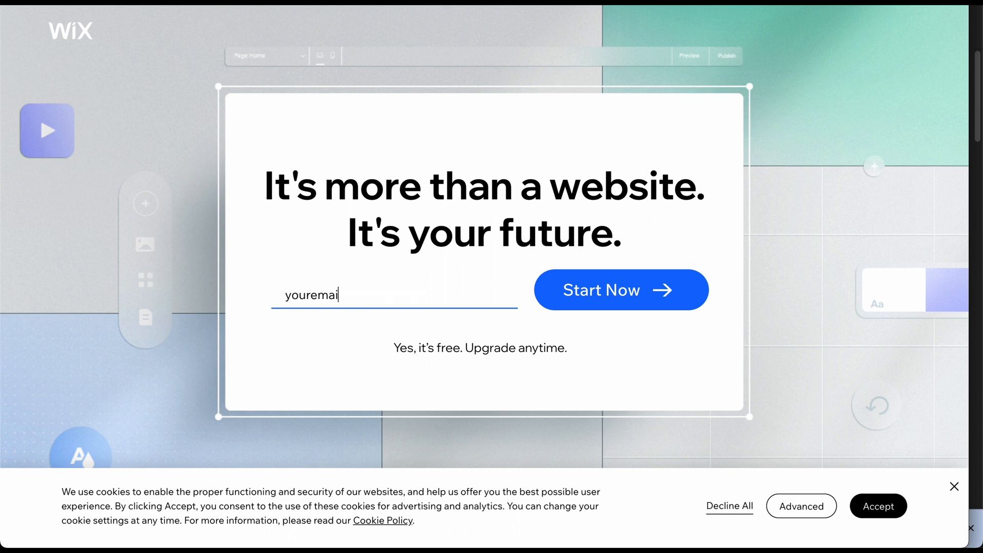
{"action": "type", "text": "l"}
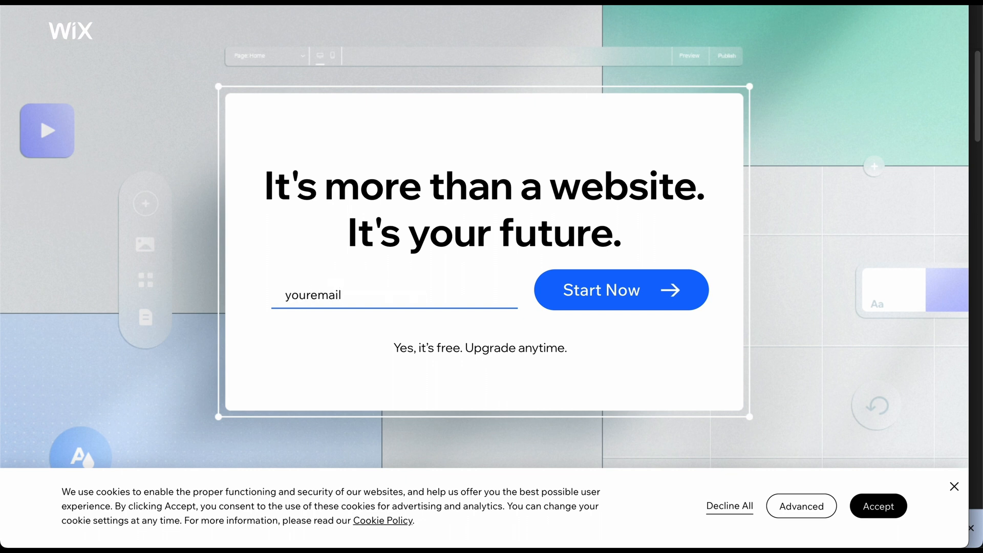